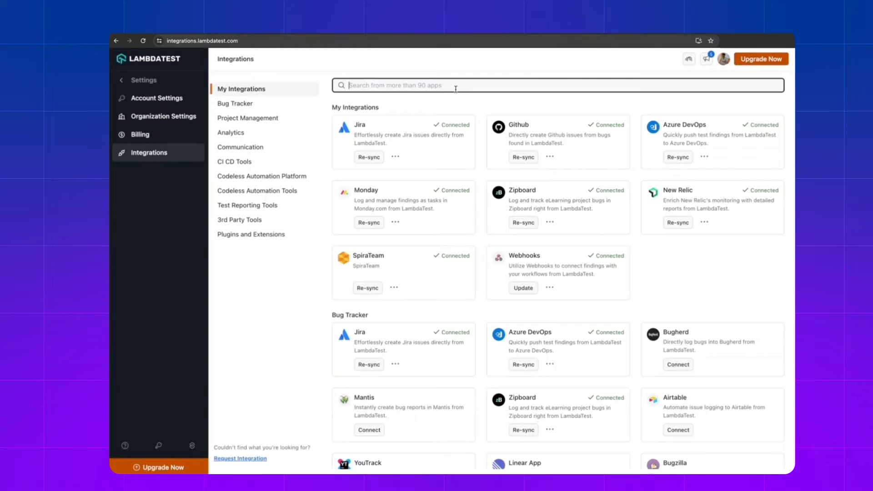
- Find the GitHub Copilot Chat integration by searching 'copi', then connect and install it
type("copi")
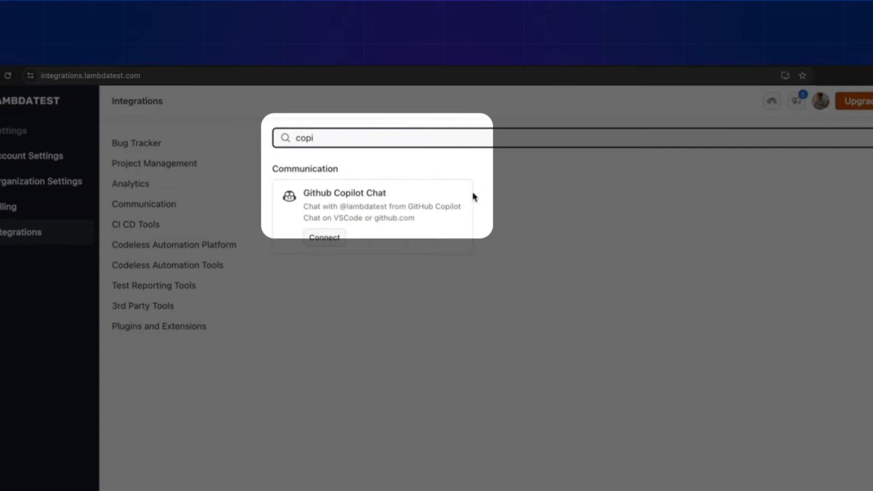
left_click(343, 205)
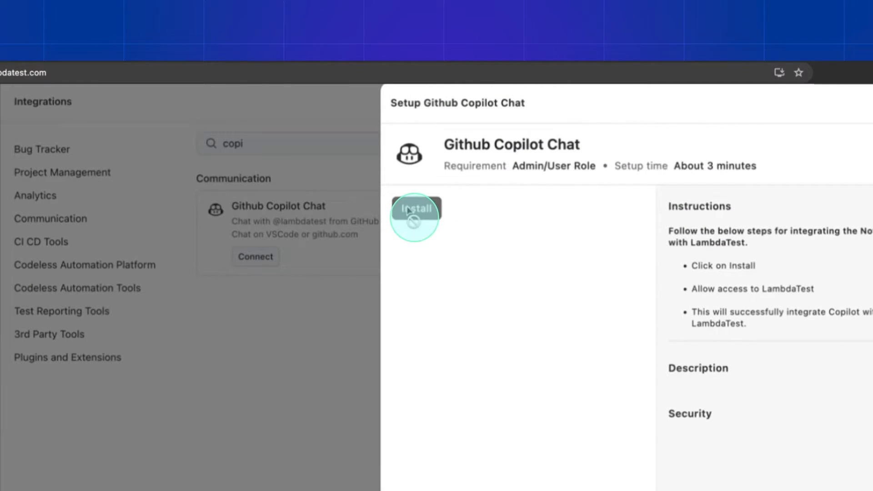
left_click(415, 211)
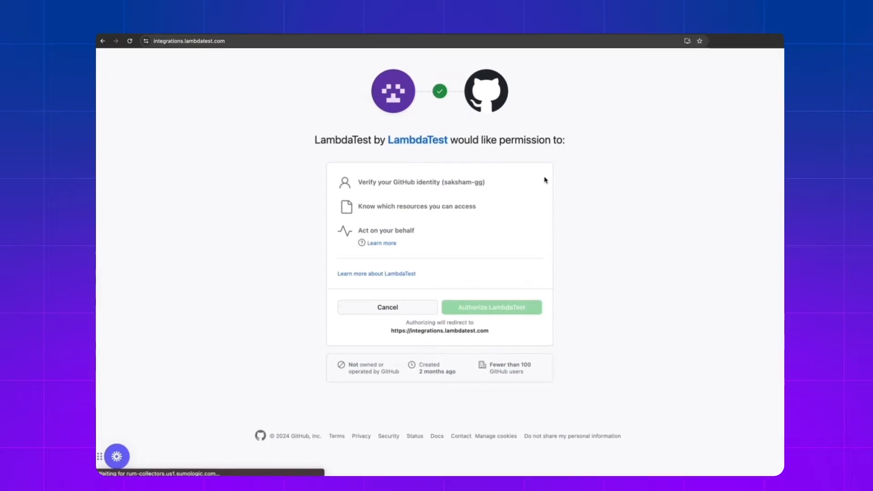
- Authorize LambdaTest on the GitHub permission page
left_click(491, 307)
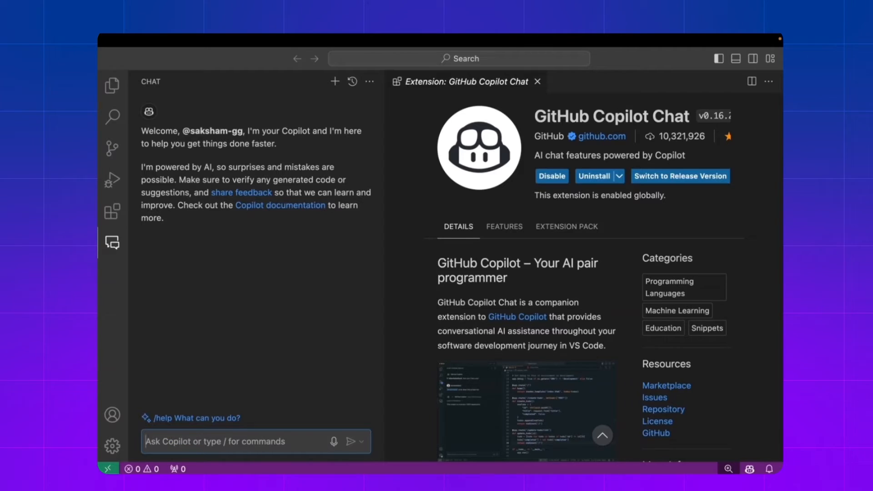
type("@lambdatest")
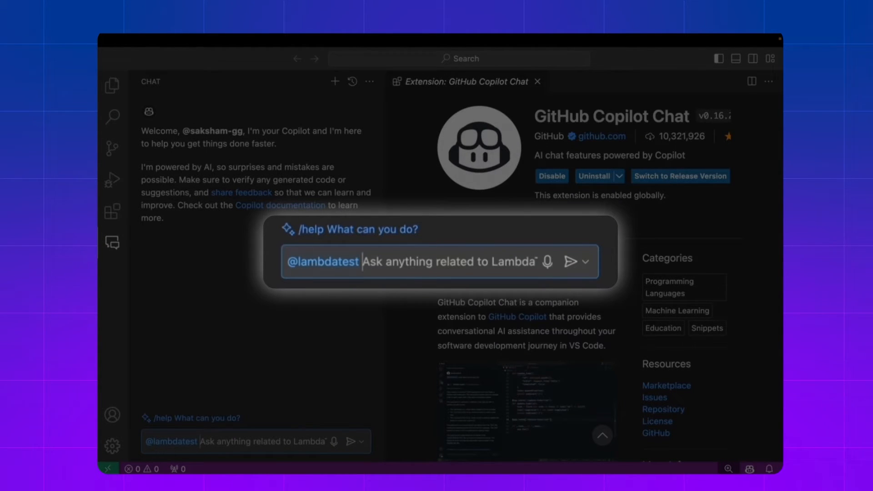
type("get an over")
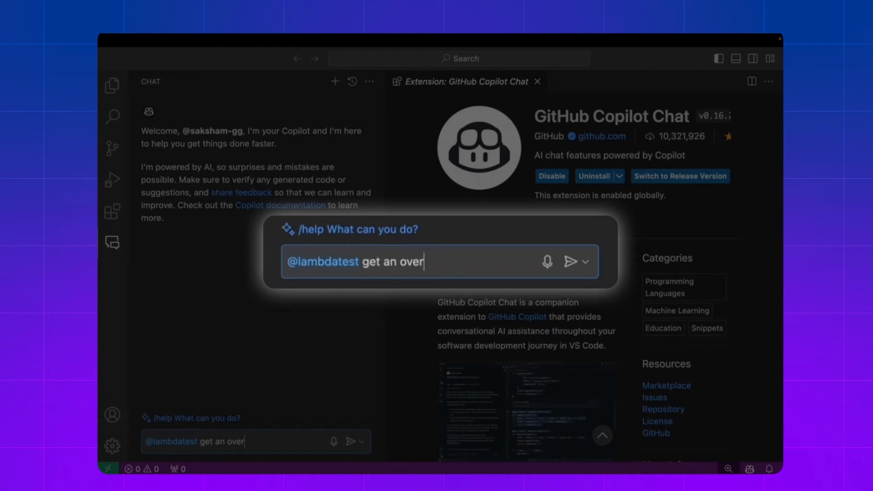
type("view of")
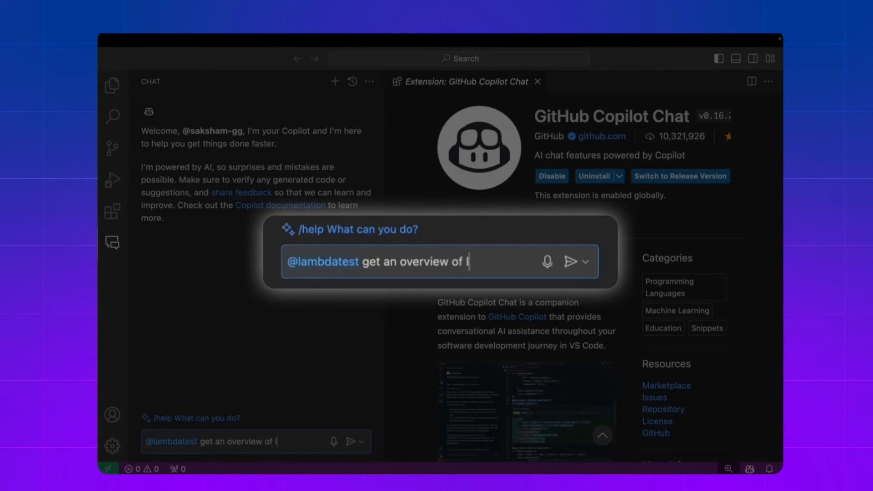
type("last 3 bui")
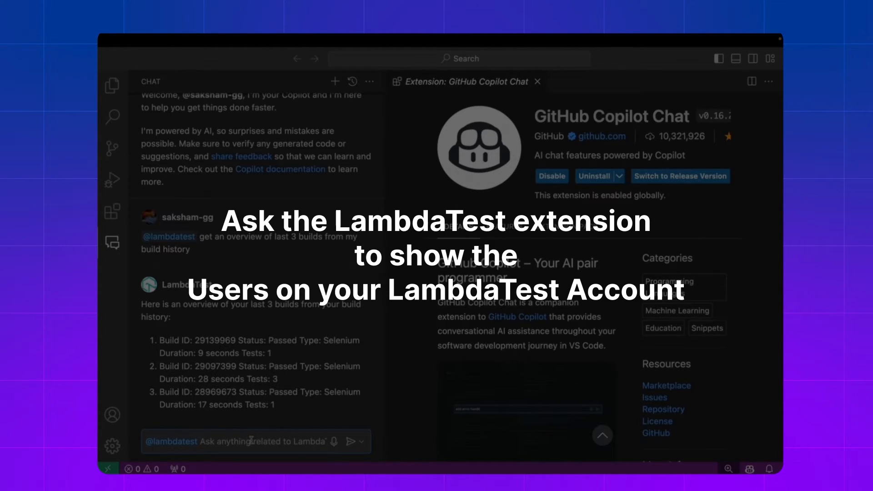
type("show the use")
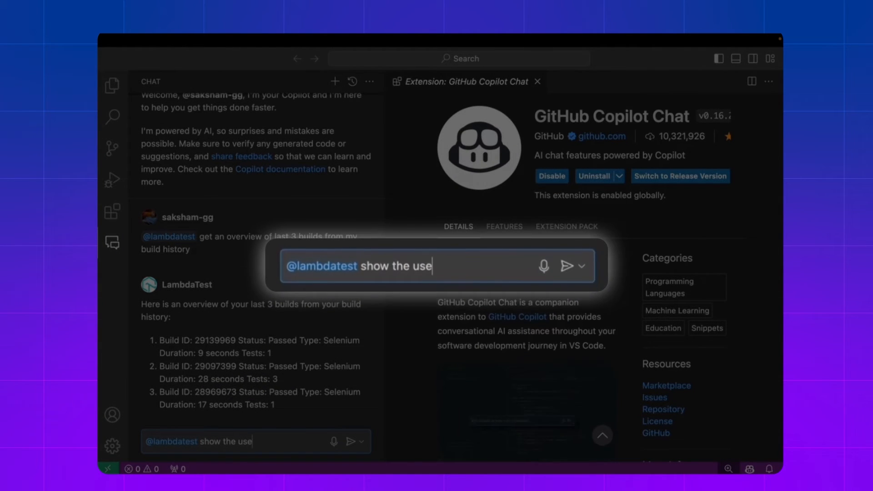
type("rs in my")
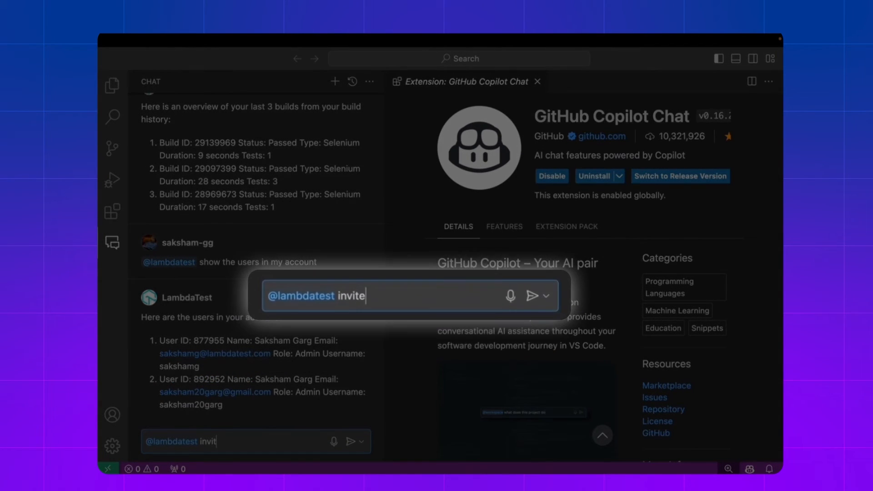
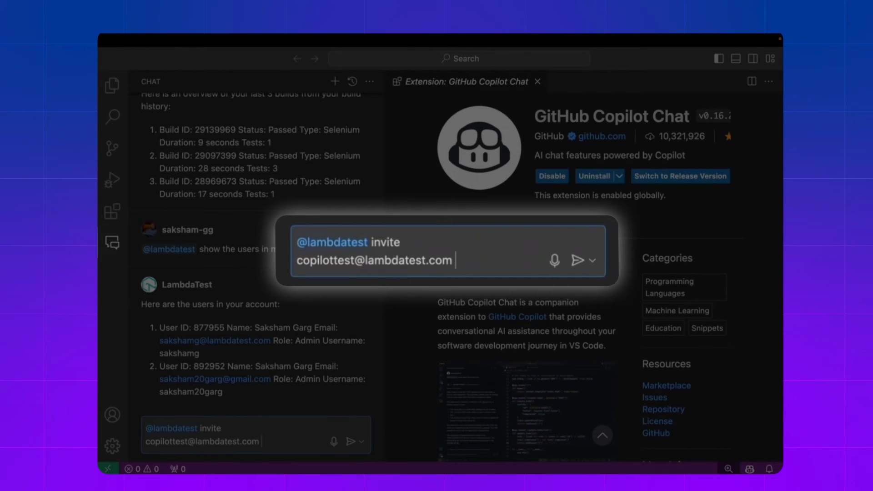
type("to the group 3976 with")
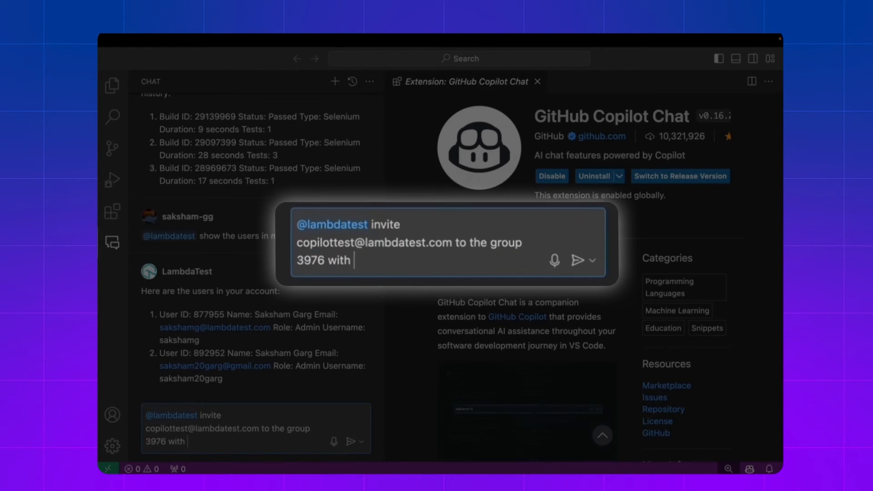
type("role")
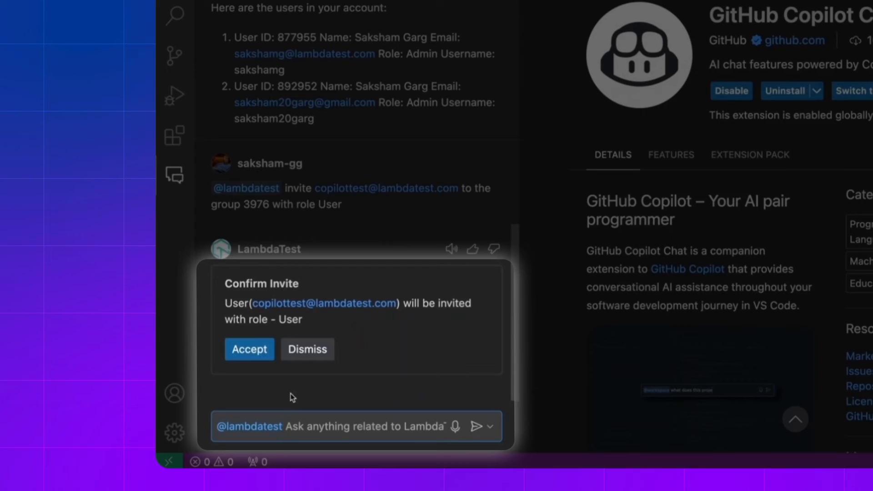
left_click(249, 349)
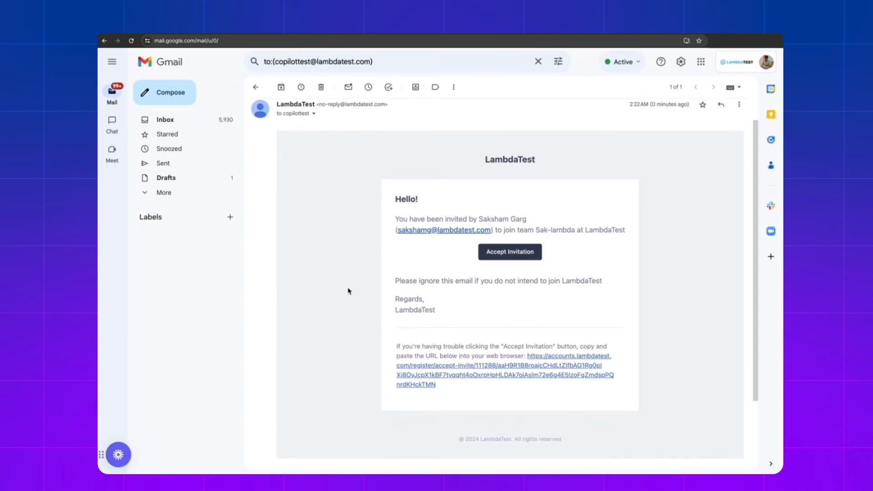
scroll("down", 3)
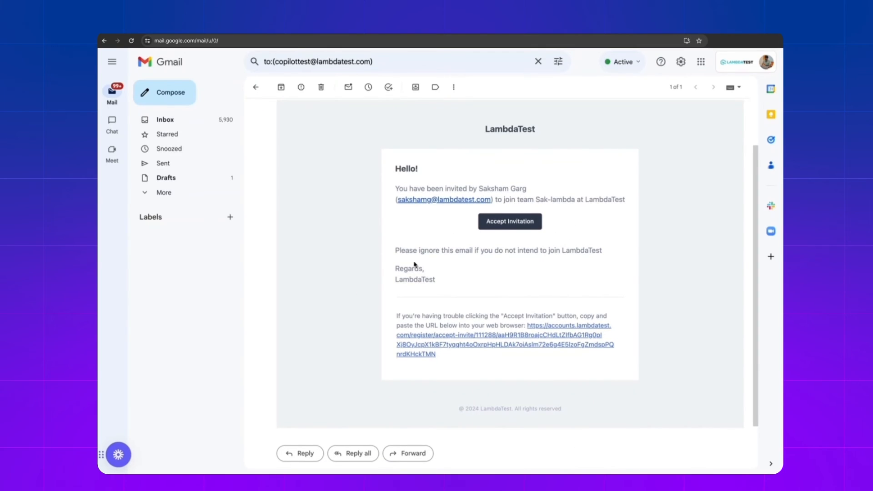
mouse_move(444, 199)
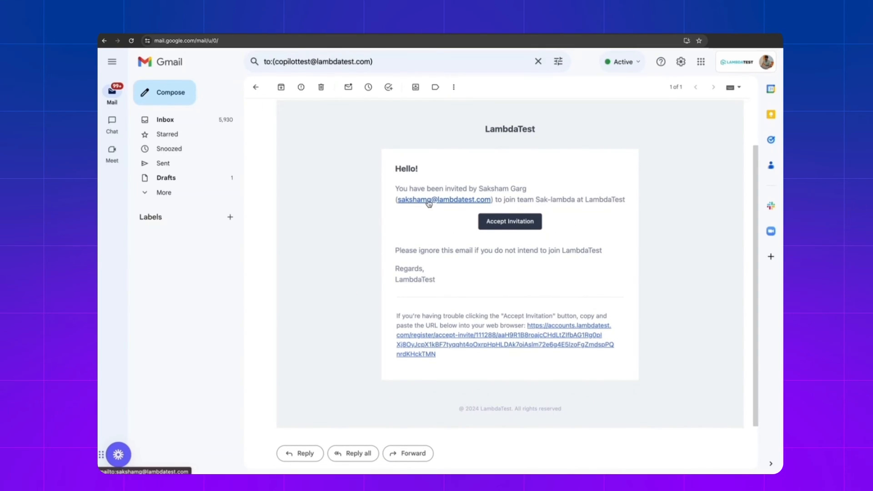